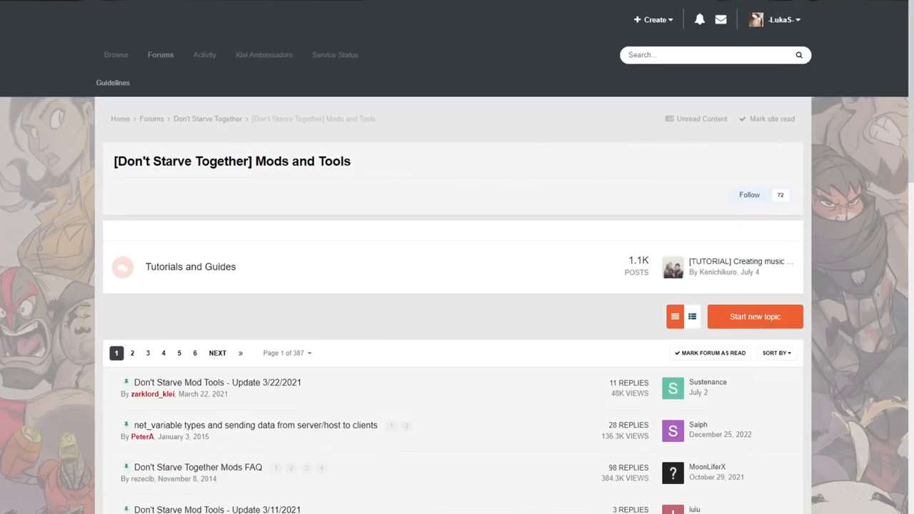
Scroll through the replies of the modding tutorial videos thread.
{"action": "scroll", "scroll_direction": "down", "scroll_amount": 3}
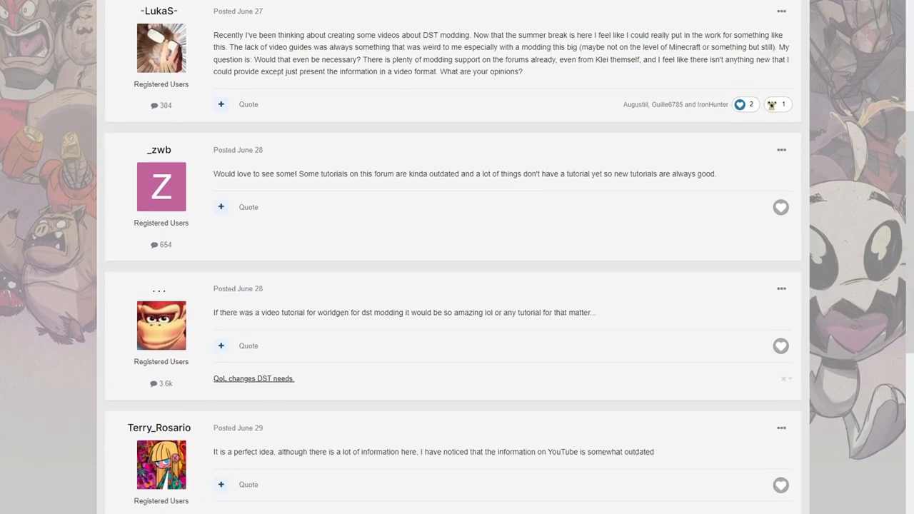
{"action": "scroll", "scroll_direction": "down", "scroll_amount": 3}
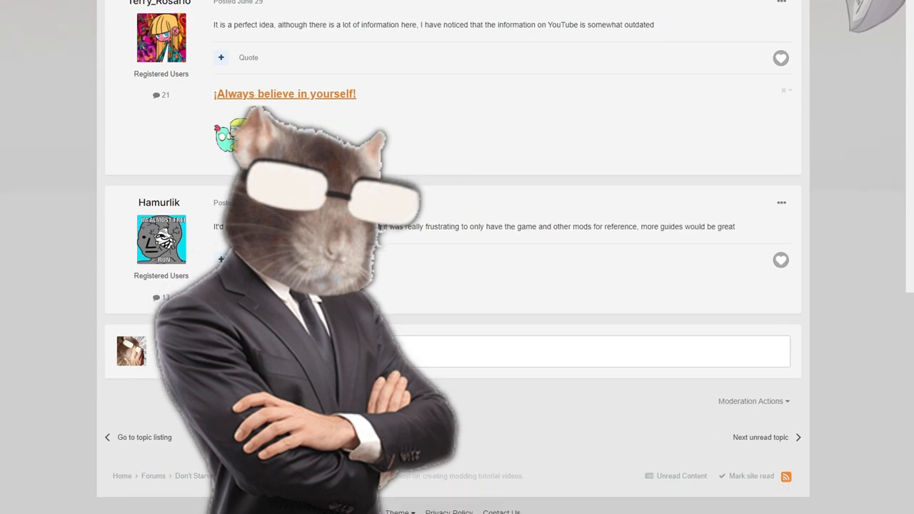
{"action": "scroll", "scroll_direction": "up", "scroll_amount": 3}
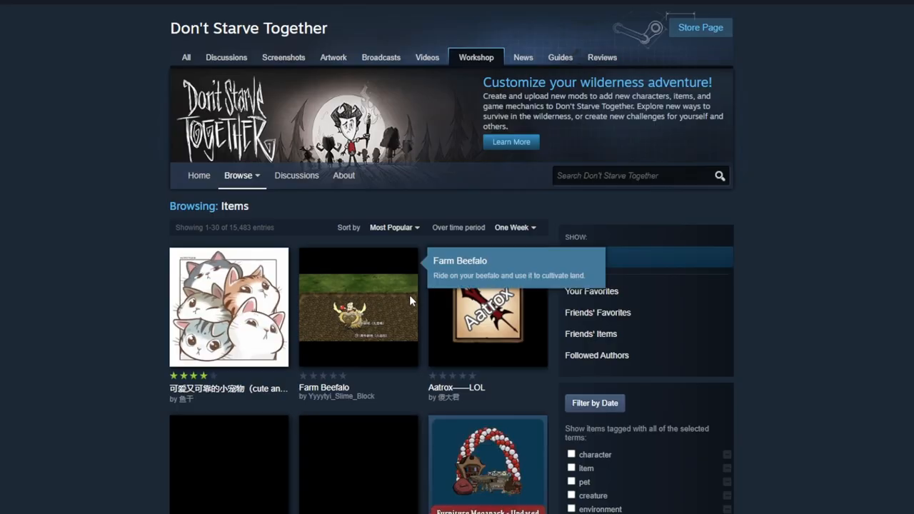
Scroll the Workshop's Most Popular items list for Don't Starve Together.
{"action": "scroll", "scroll_direction": "down", "scroll_amount": 3}
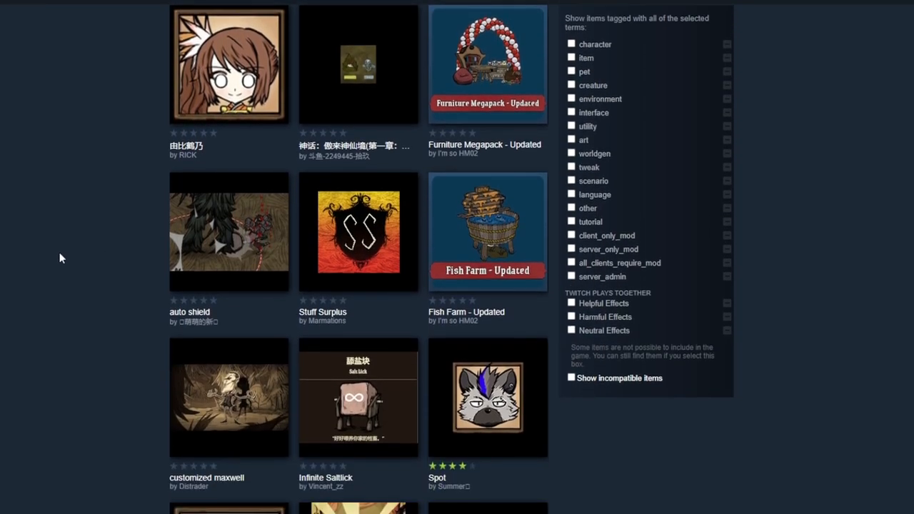
{"action": "scroll", "scroll_direction": "down", "scroll_amount": 3}
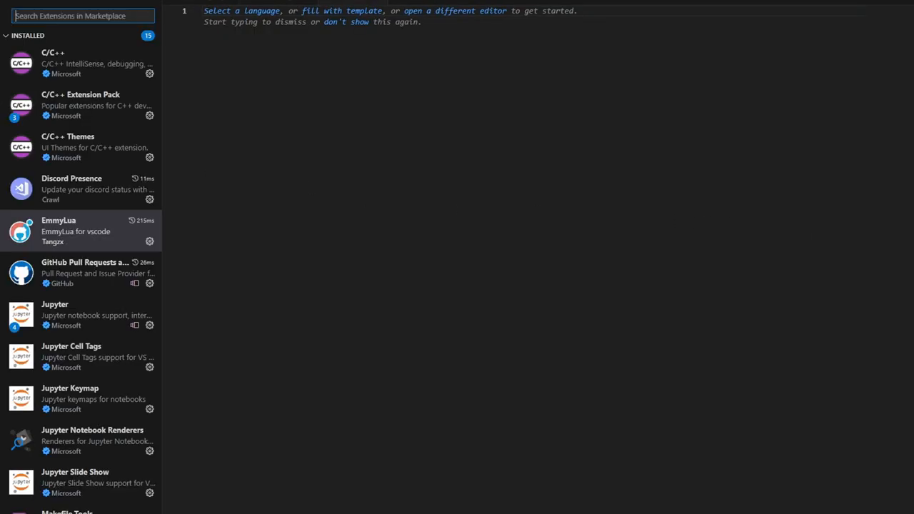
Show the EmmyLua extension's details from the Installed list.
{"action": "left_click", "coordinate": [78, 231]}
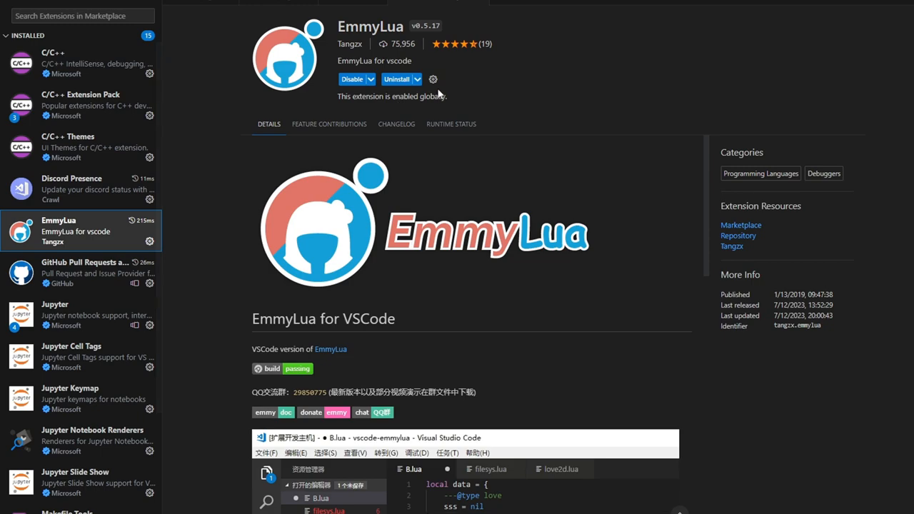
{"action": "mouse_move", "coordinate": [440, 93]}
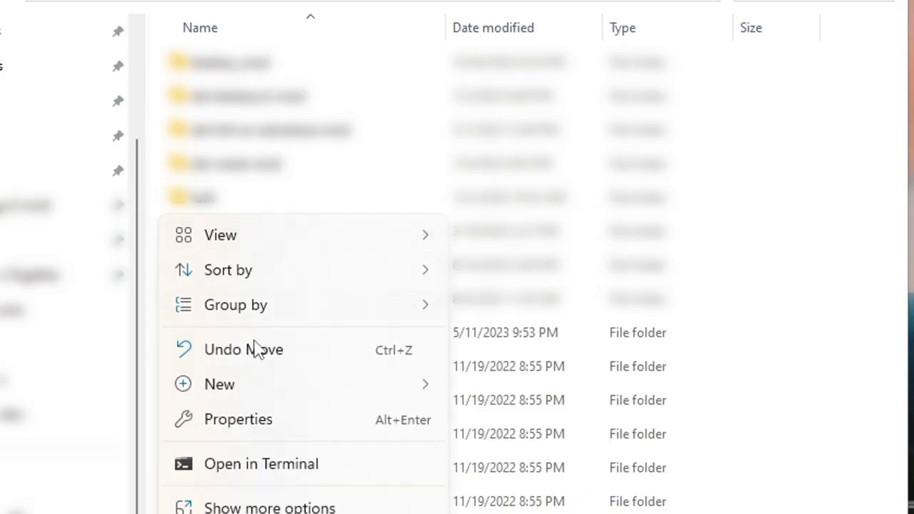
Navigate Steam > steamapps > common into the Don't Starve Together game folder.
{"action": "left_click", "coordinate": [219, 384]}
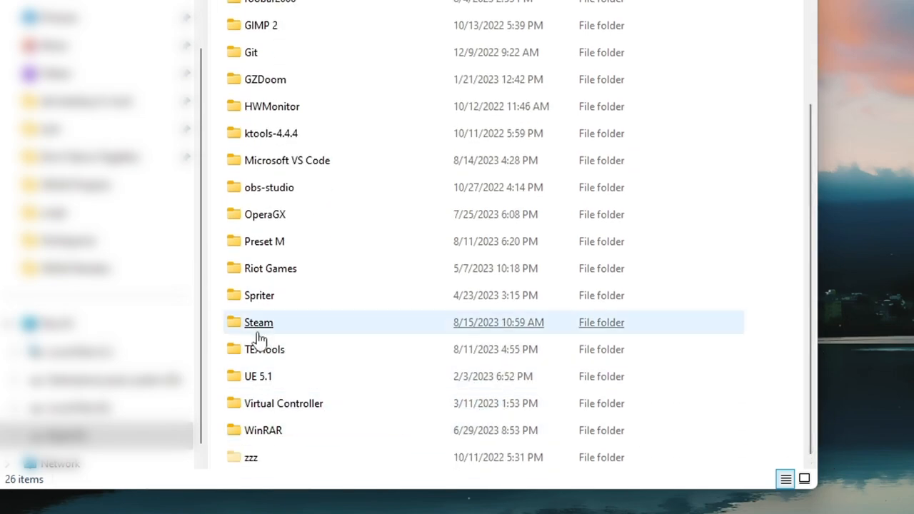
{"action": "double_click", "coordinate": [258, 322]}
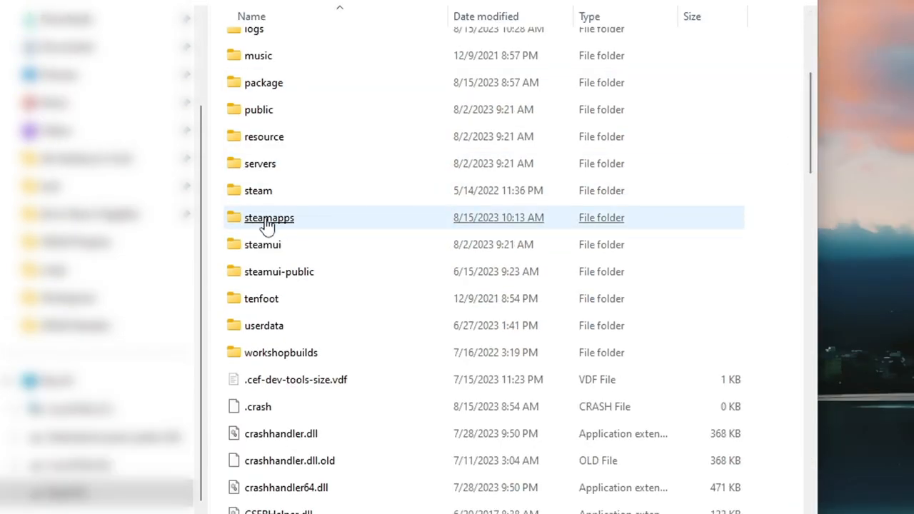
{"action": "double_click", "coordinate": [269, 218]}
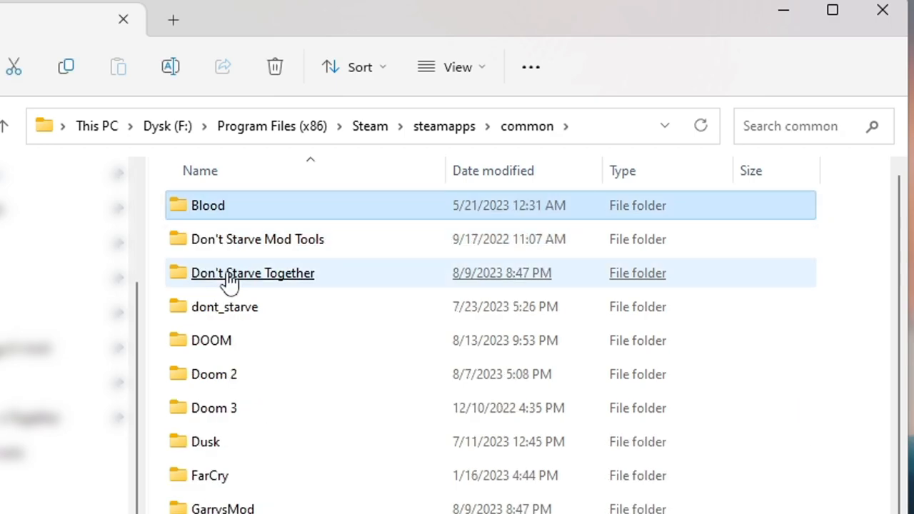
{"action": "double_click", "coordinate": [253, 273]}
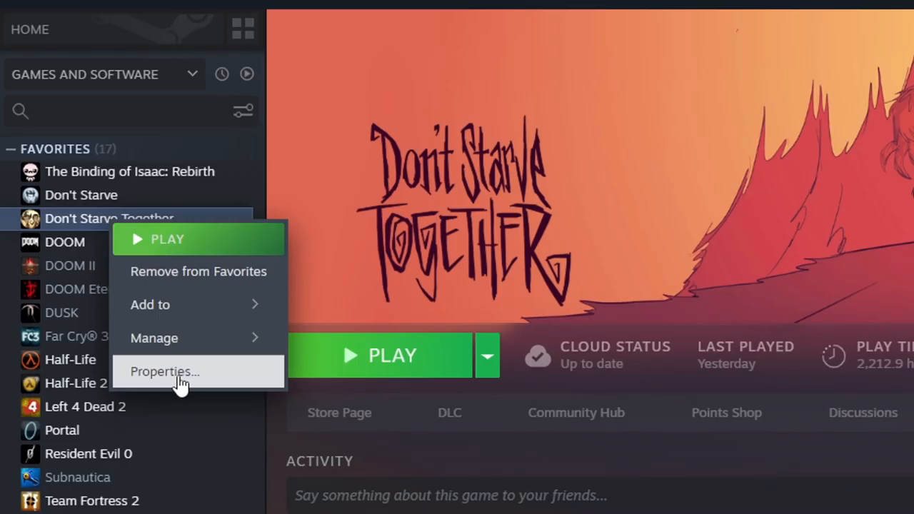
Browse Don't Starve Together's installed files via Properties and enter the mods folder.
{"action": "left_click", "coordinate": [164, 371]}
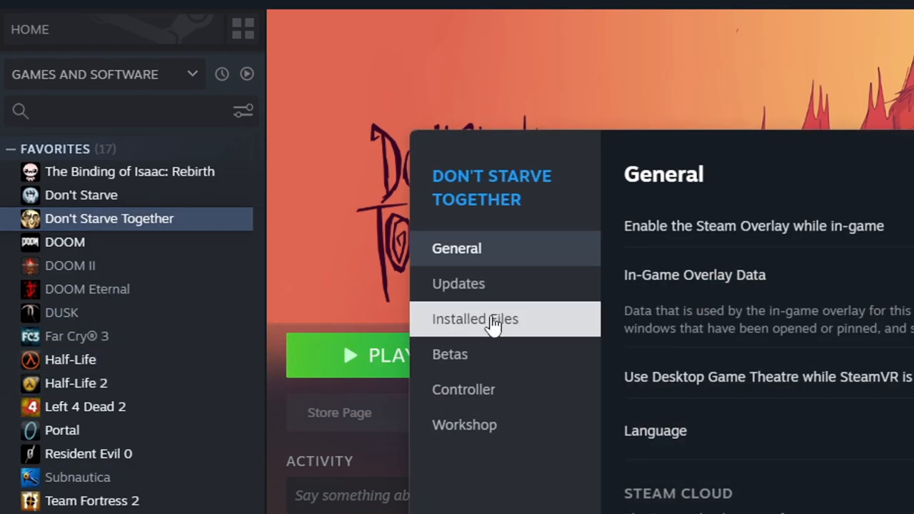
{"action": "left_click", "coordinate": [476, 319]}
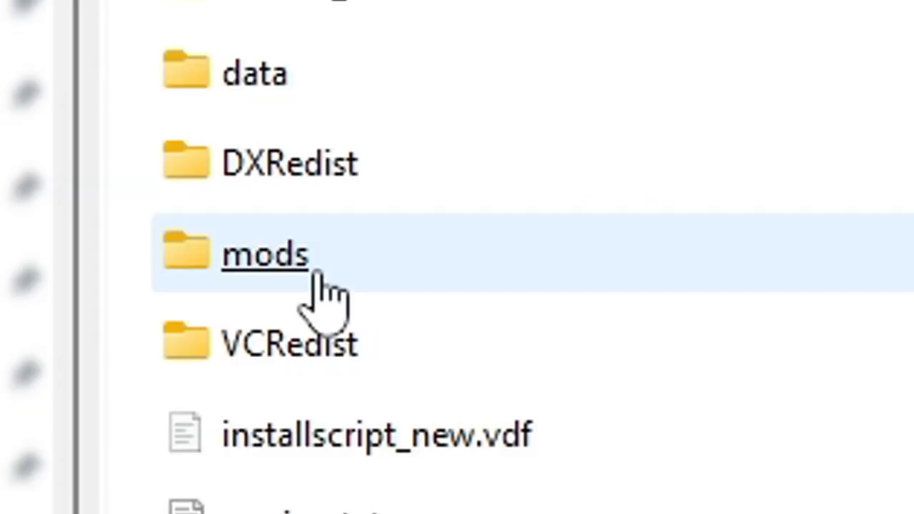
{"action": "double_click", "coordinate": [264, 254]}
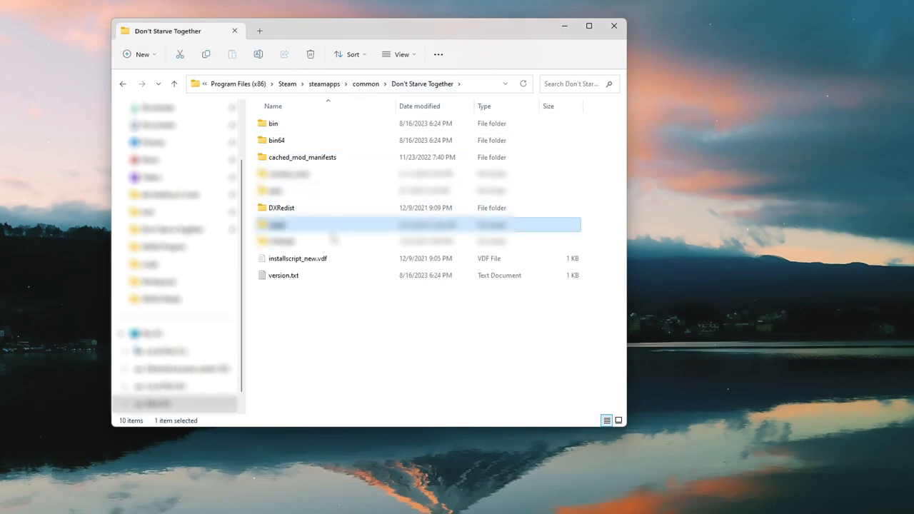
{"action": "double_click", "coordinate": [286, 225]}
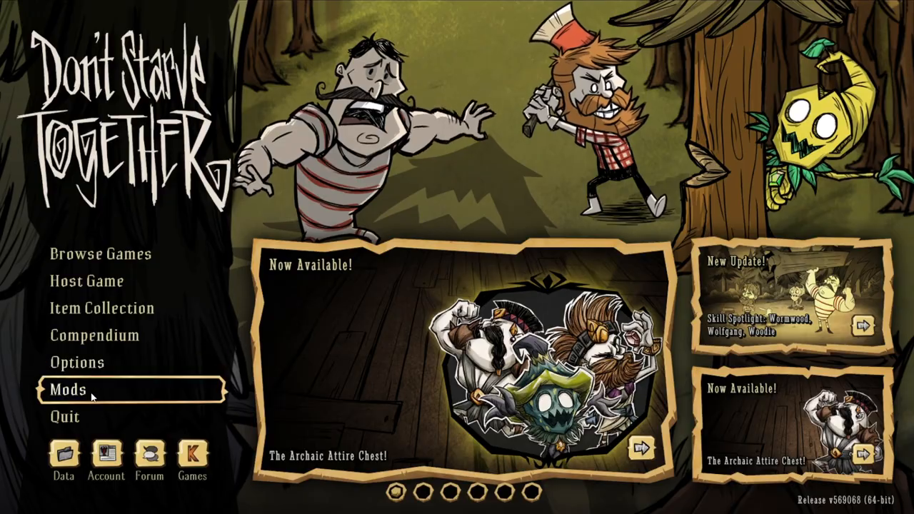
View the Server Mods list on the game's Mods screen.
{"action": "left_click", "coordinate": [67, 390]}
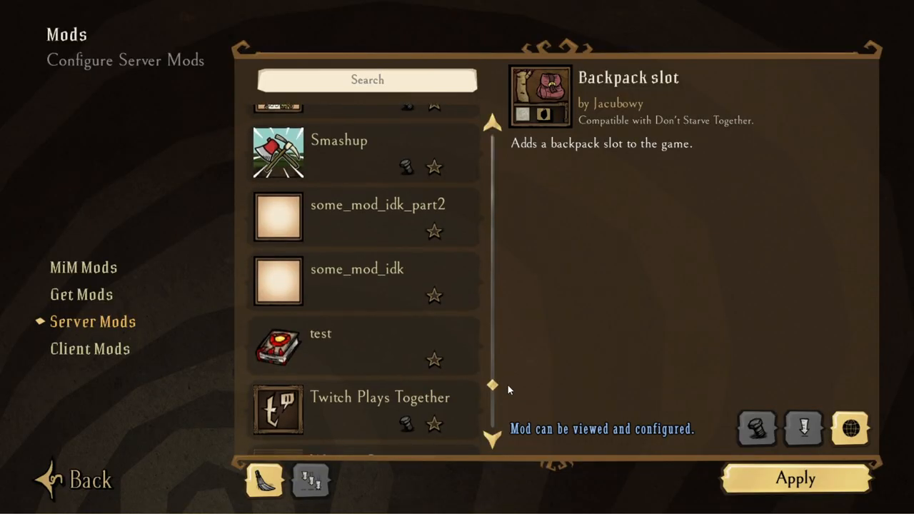
{"action": "left_click", "coordinate": [357, 269]}
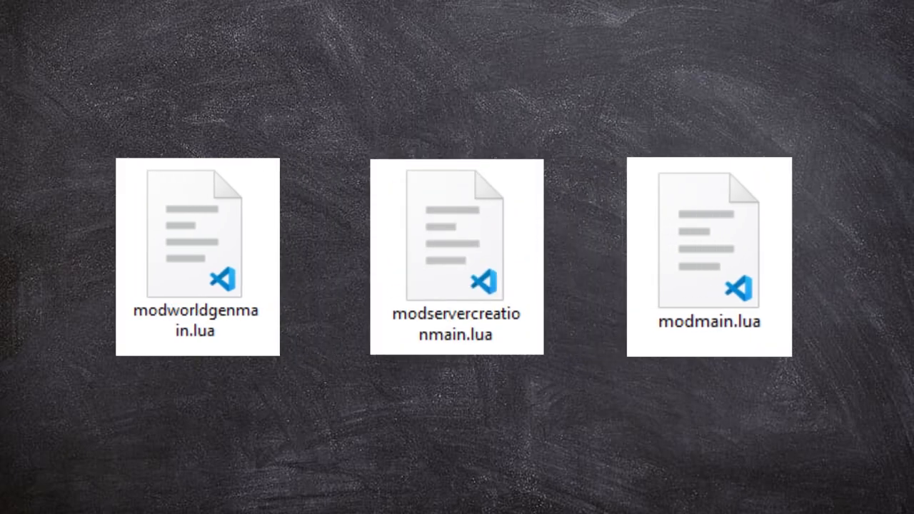
Open some_mod_idk's modmain.lua in VS Code.
{"action": "double_click", "coordinate": [708, 239]}
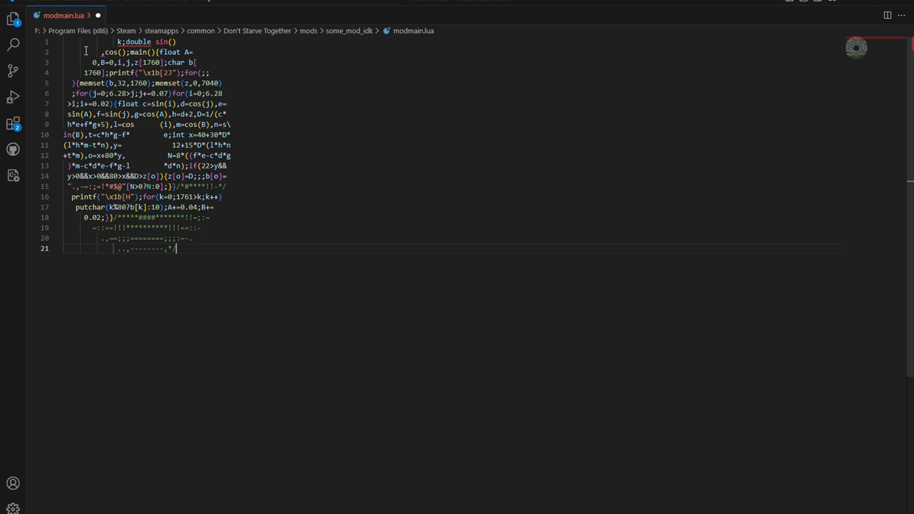
{"action": "mouse_move", "coordinate": [208, 266]}
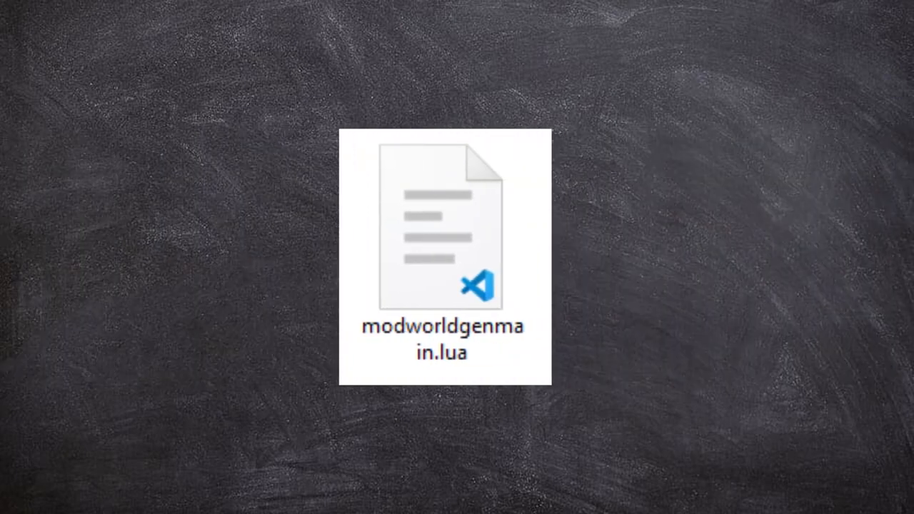
Open scripts/mods.lua at the CreateEnvironment function.
{"action": "double_click", "coordinate": [444, 228]}
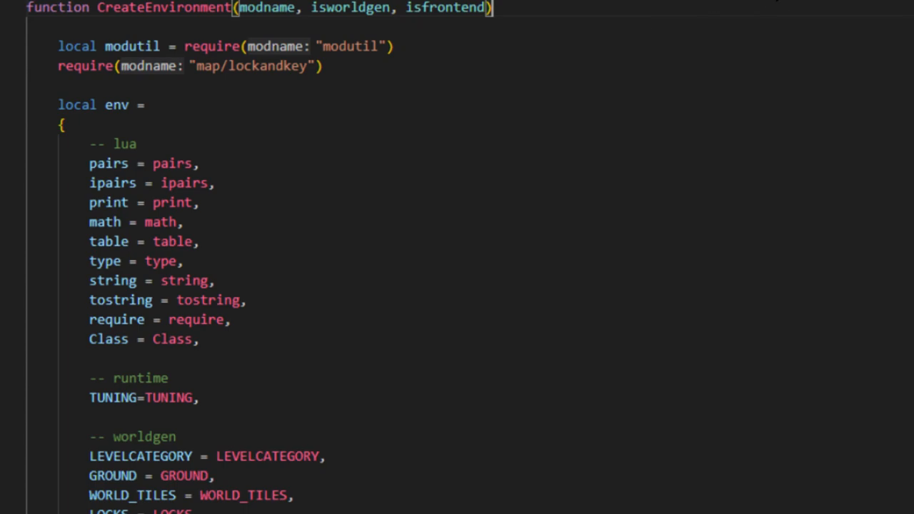
Scroll stalker.lua to SpawnSnares and jump to ResetAbilityCooldown's definition.
{"action": "scroll", "scroll_direction": "down", "scroll_amount": 3}
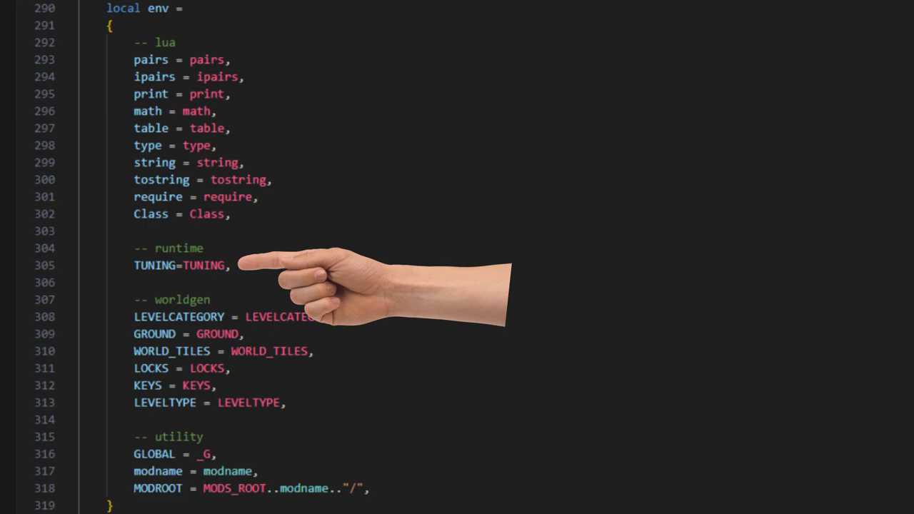
{"action": "scroll", "scroll_direction": "down", "scroll_amount": 3}
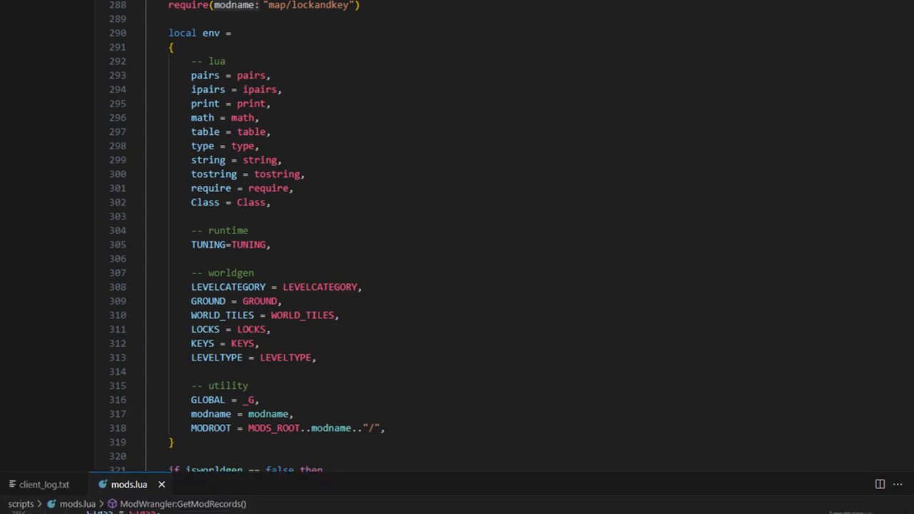
{"action": "scroll", "scroll_direction": "down", "scroll_amount": 3}
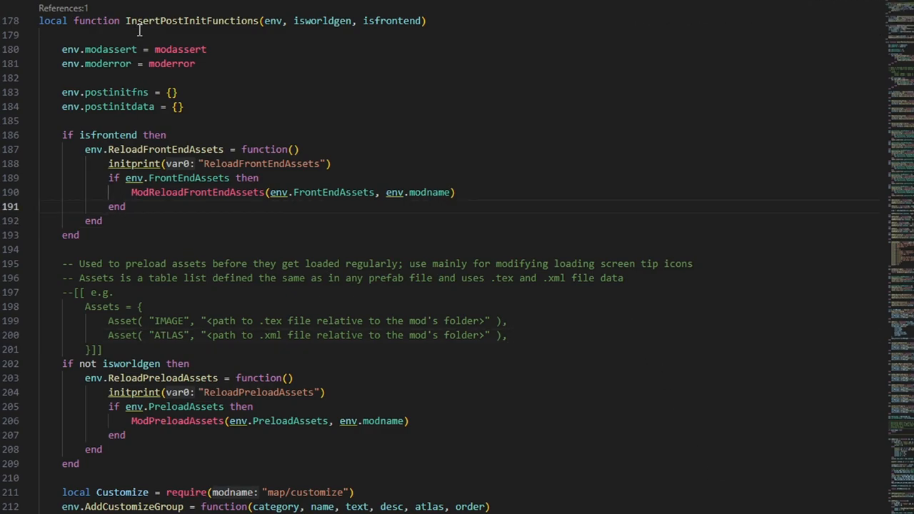
{"action": "scroll", "scroll_direction": "down", "scroll_amount": 3}
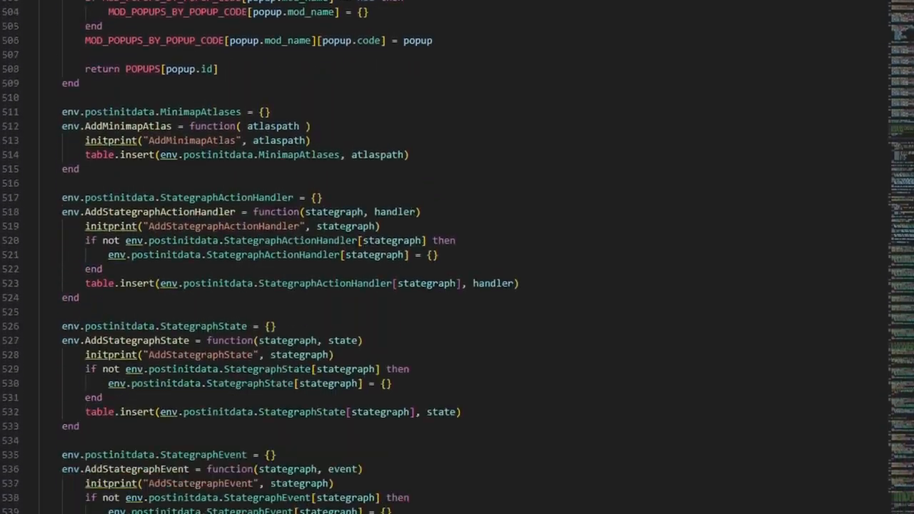
{"action": "scroll", "scroll_direction": "down", "scroll_amount": 3}
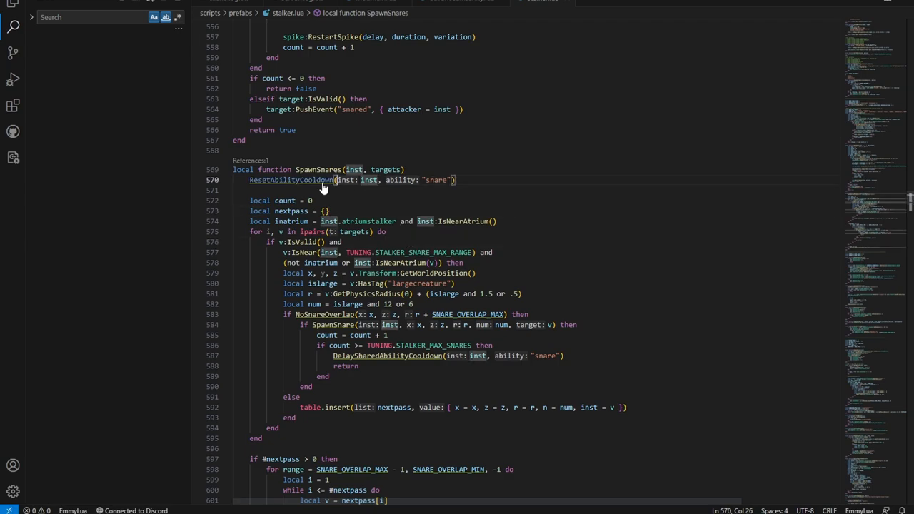
{"action": "left_click", "coordinate": [292, 180]}
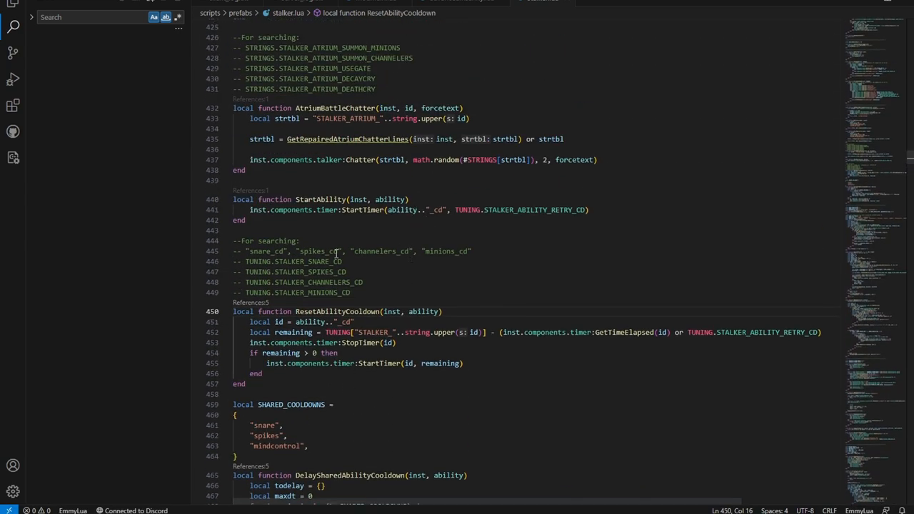
{"action": "left_click", "coordinate": [300, 241]}
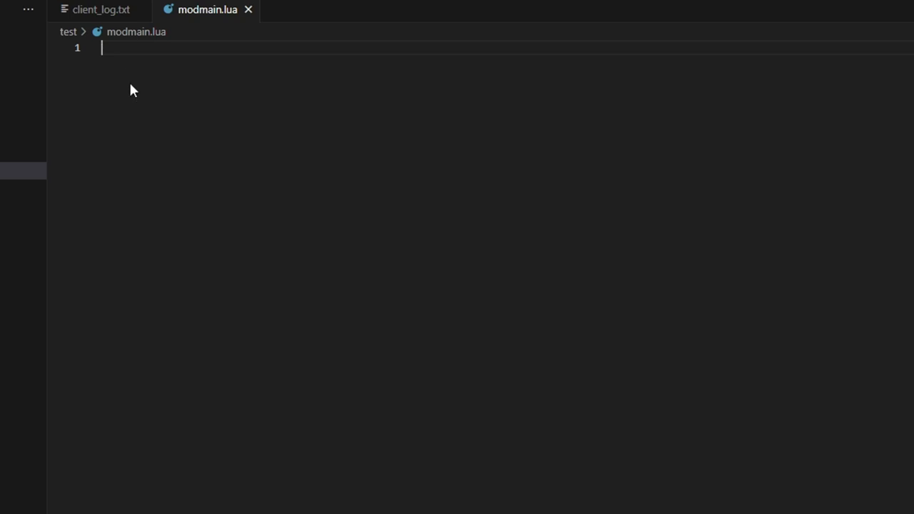
Write env._G = GLOBAL._G and print("Hello Constant!") in modmain.lua.
{"action": "type", "text": "env._G = GLOBAL._G"}
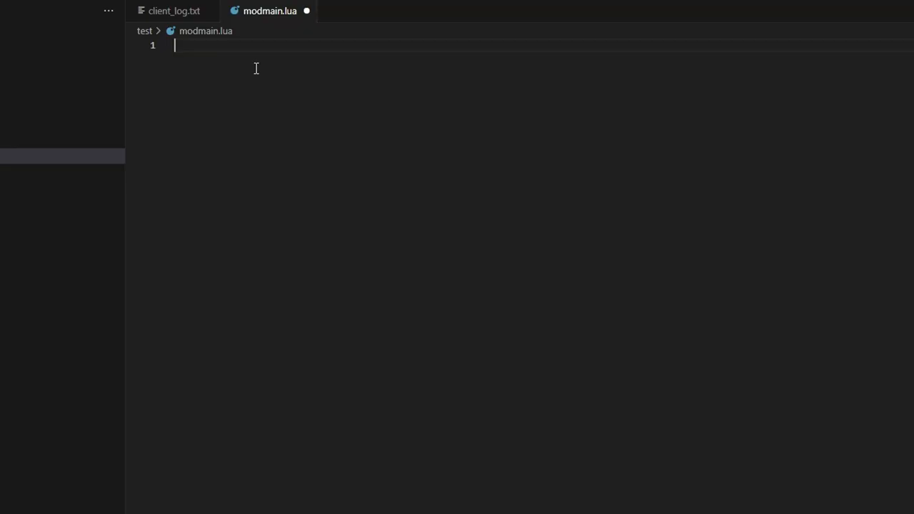
{"action": "type", "text": "print(\"\")"}
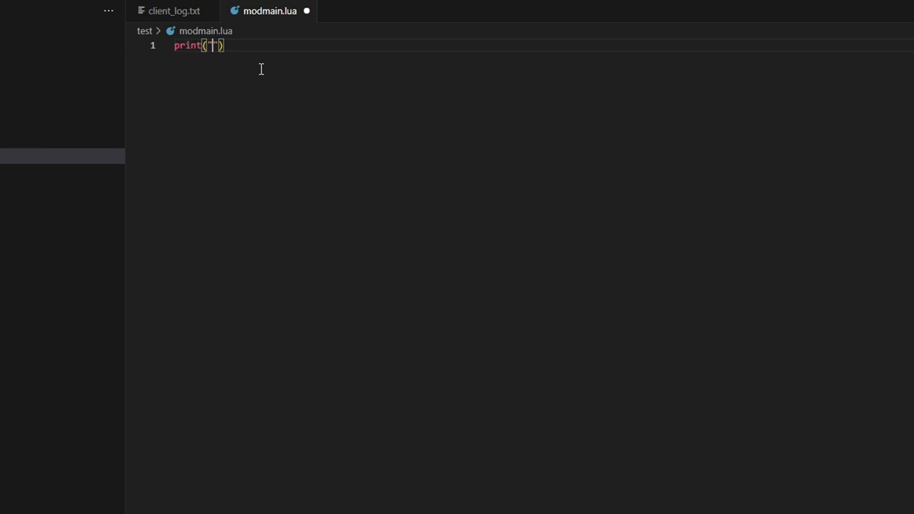
{"action": "type", "text": "Hello Consta"}
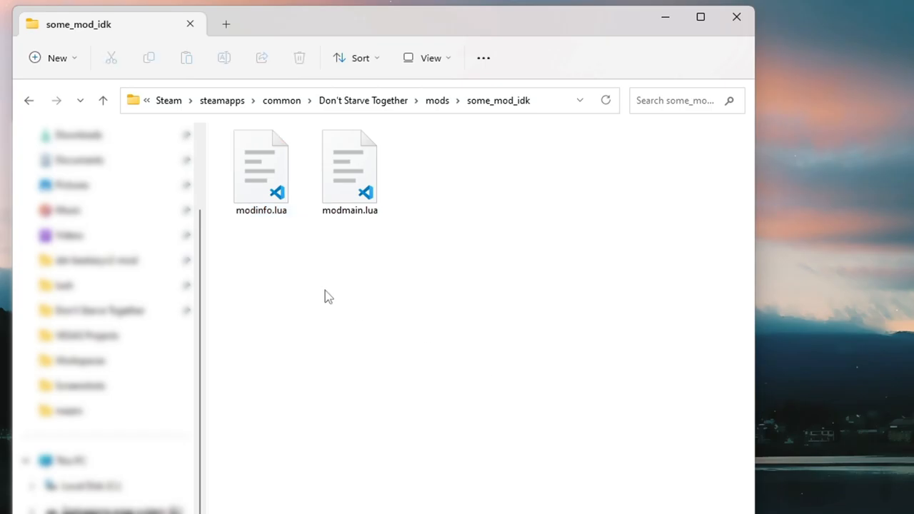
Open the empty modinfo.lua from the some_mod_idk folder in VS Code.
{"action": "double_click", "coordinate": [262, 167]}
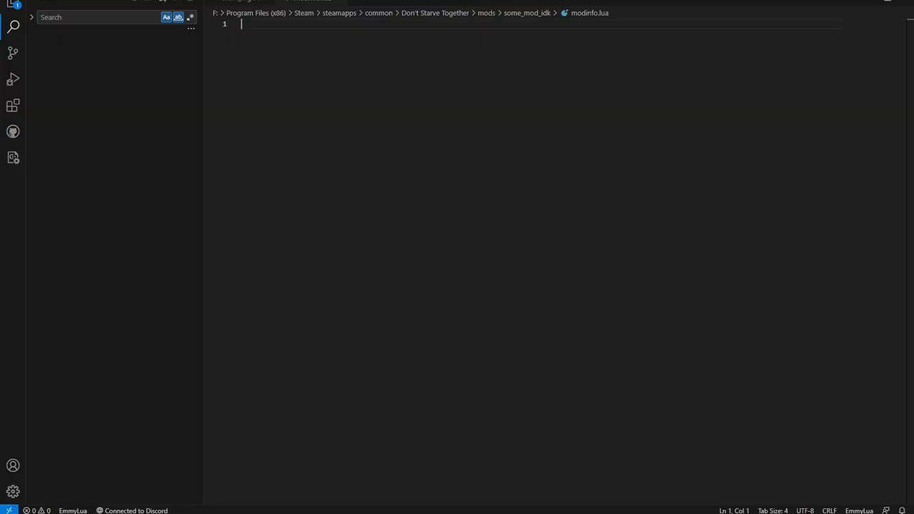
{"action": "mouse_move", "coordinate": [720, 98]}
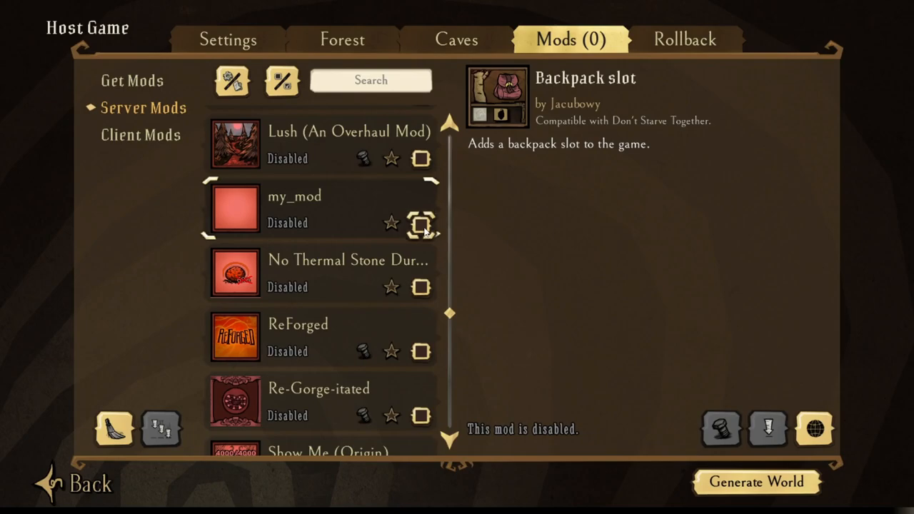
Enable my_mod in Server Mods and start generating the hosted world.
{"action": "left_click", "coordinate": [421, 222]}
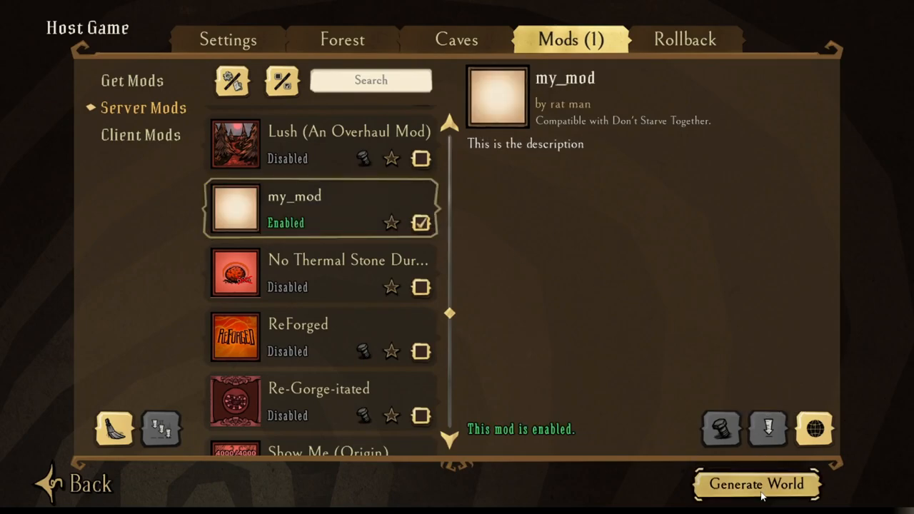
{"action": "left_click", "coordinate": [757, 484]}
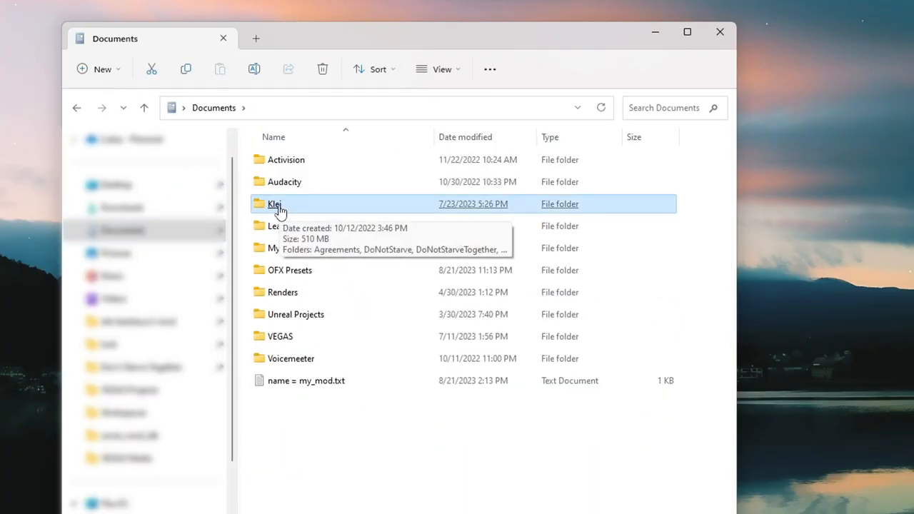
Navigate into Documents\Klei\DoNotStarveTogether where the client and server logs live.
{"action": "double_click", "coordinate": [274, 204]}
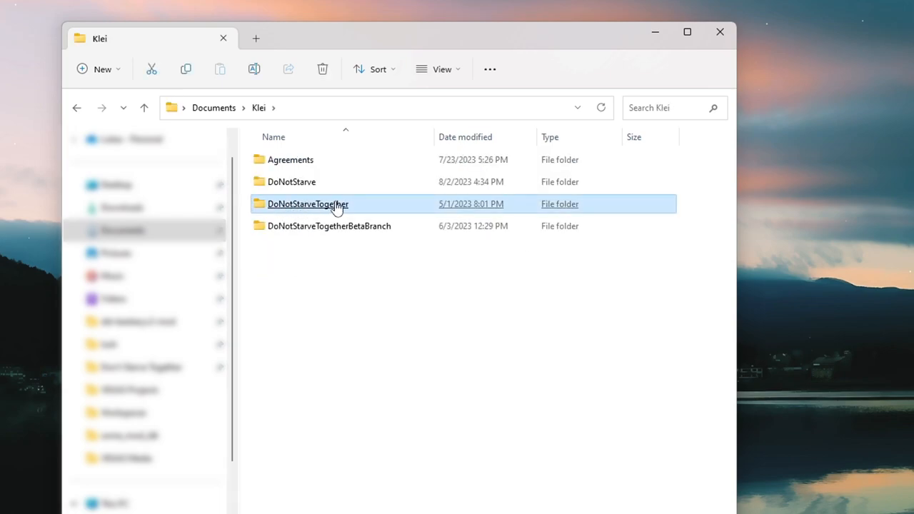
{"action": "double_click", "coordinate": [308, 204]}
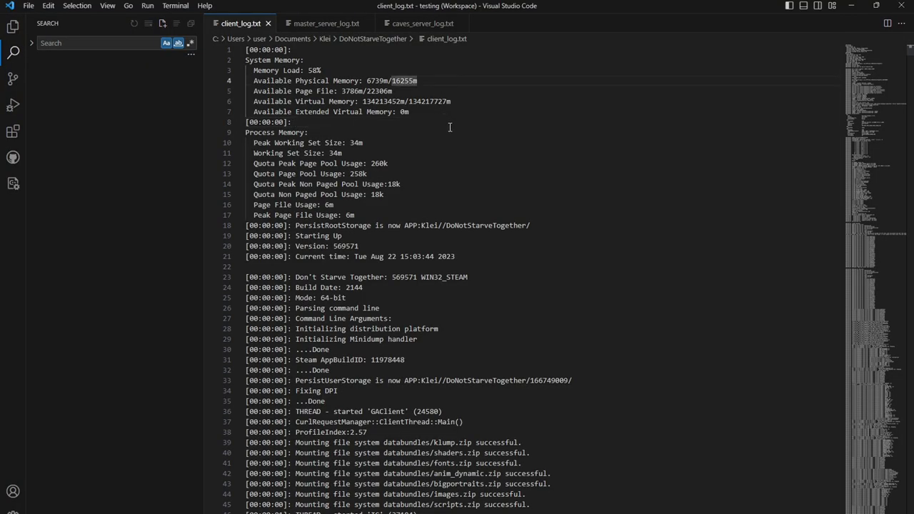
Search client_log.txt for 'Hello Constant' and find the mod's print output at line 1921.
{"action": "key", "text": "ctrl+f"}
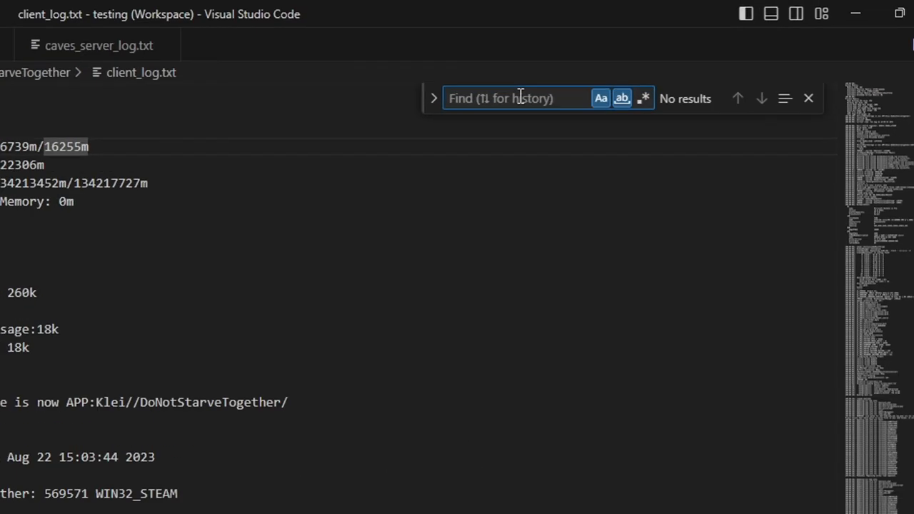
{"action": "type", "text": "Hello Co"}
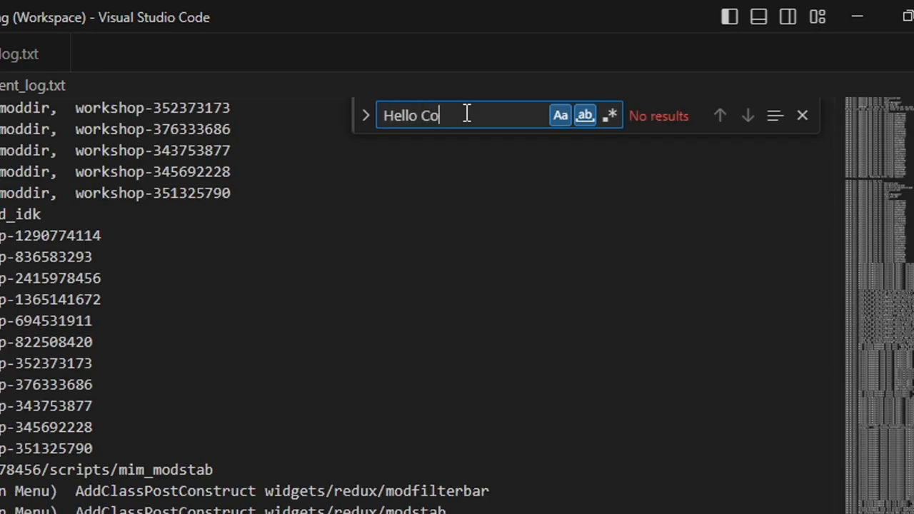
{"action": "type", "text": "nstant"}
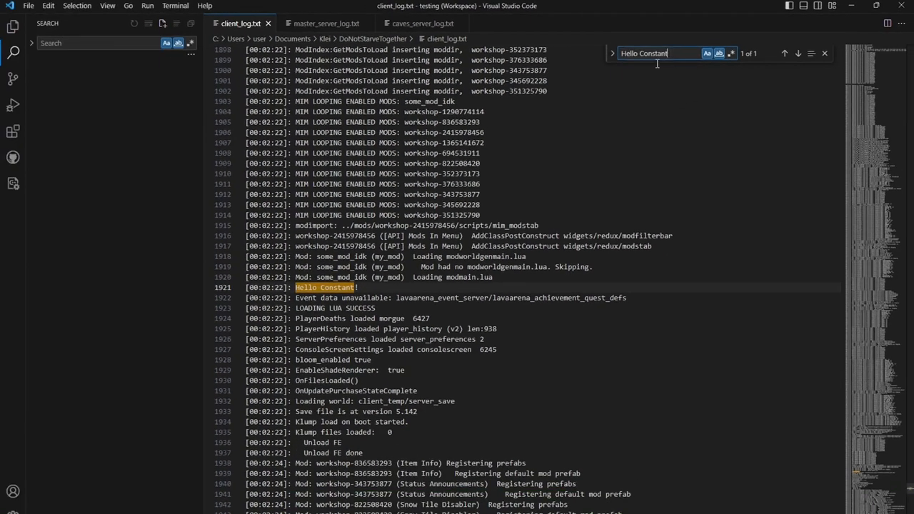
{"action": "double_click", "coordinate": [333, 298]}
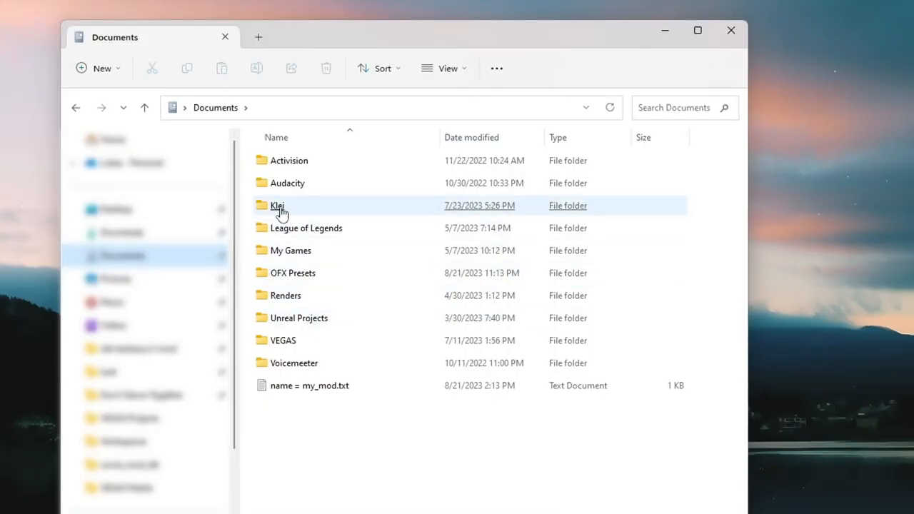
Navigate Klei > DoNotStarveTogether > numbered user folder to reach the Cluster save folders.
{"action": "double_click", "coordinate": [278, 205]}
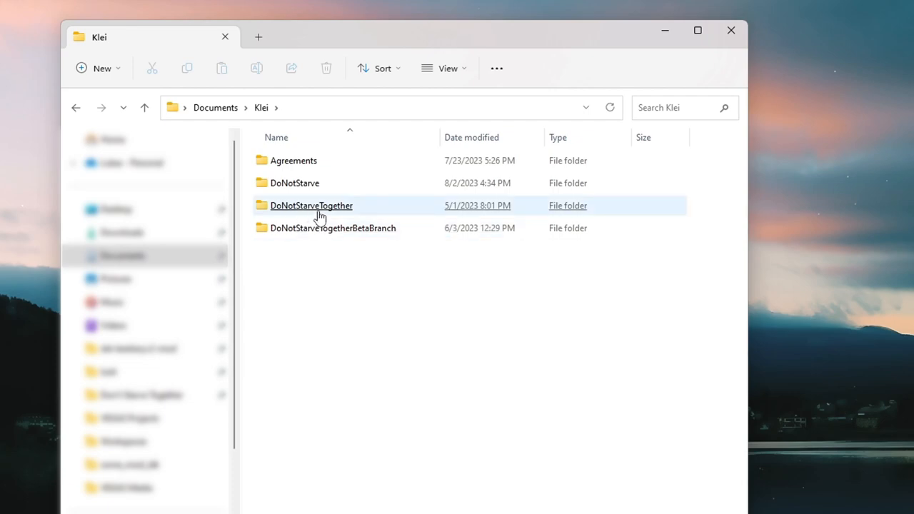
{"action": "double_click", "coordinate": [311, 205]}
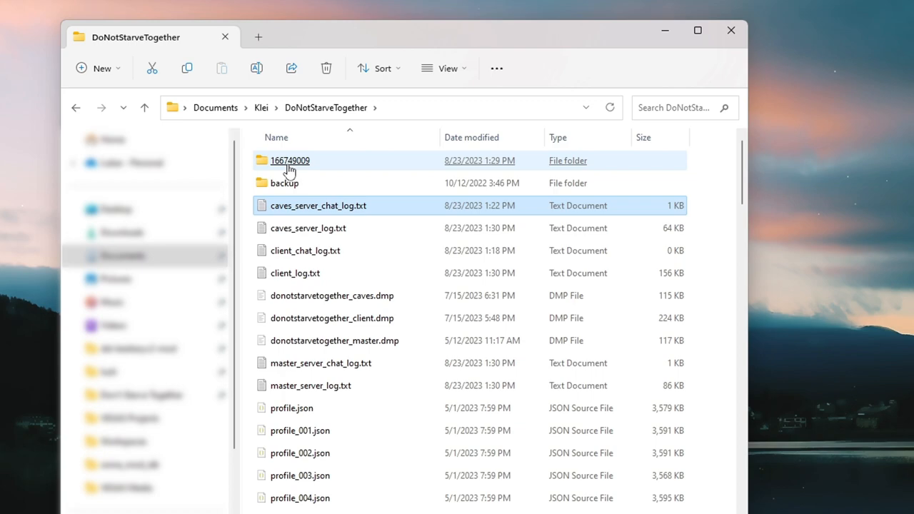
{"action": "double_click", "coordinate": [290, 160]}
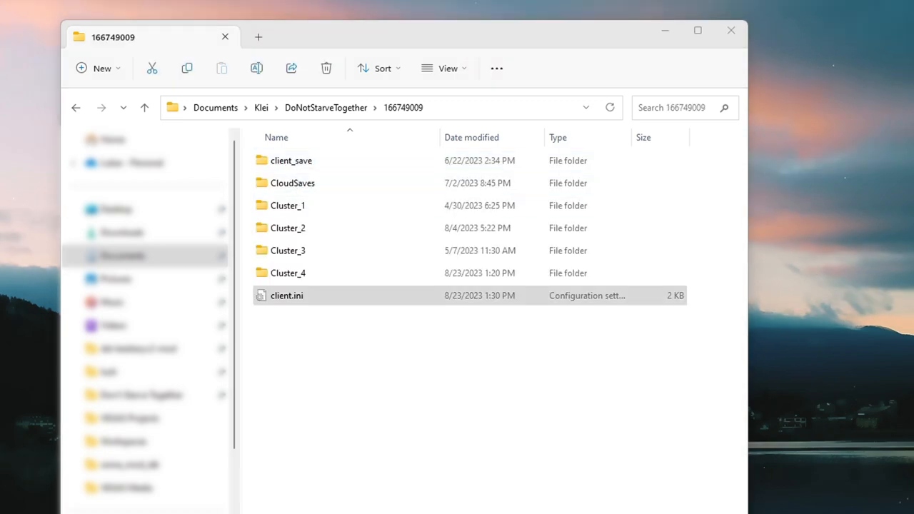
{"action": "double_click", "coordinate": [287, 295]}
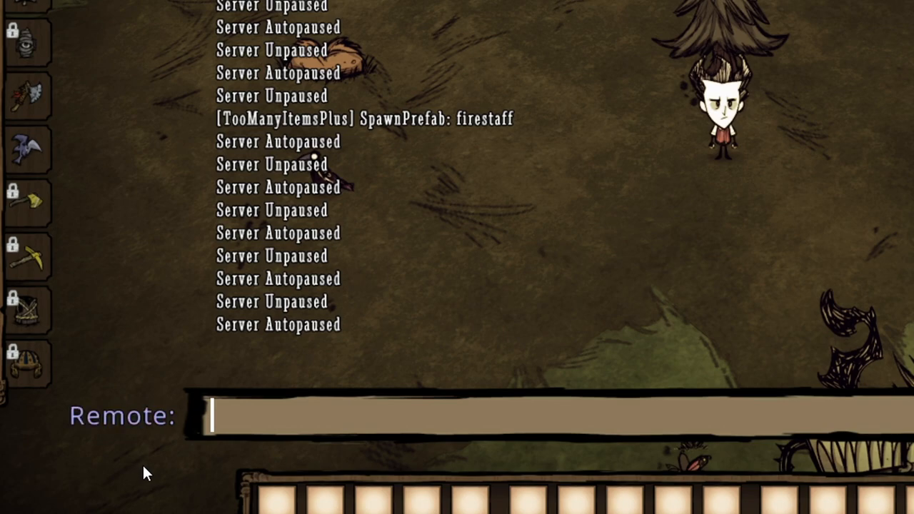
{"action": "mouse_move", "coordinate": [847, 126]}
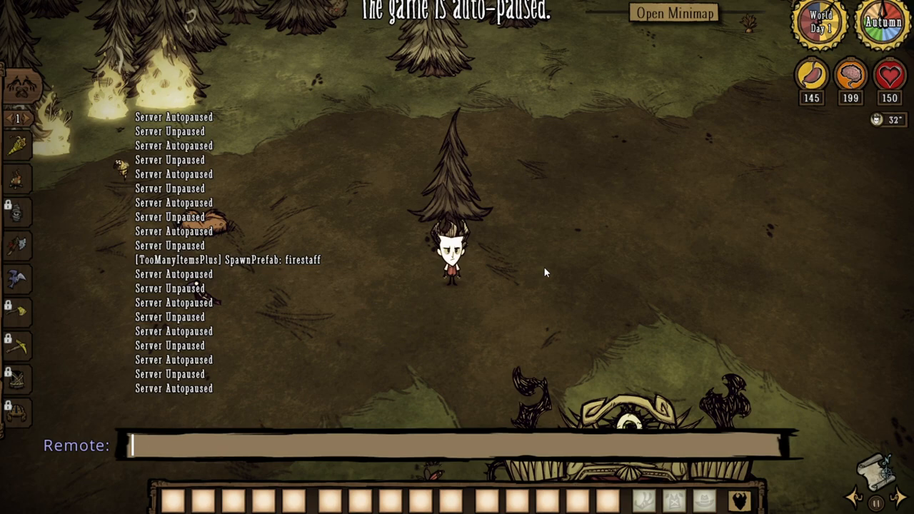
Run c_give("ham") in the in-game console to put meat in the first inventory slot.
{"action": "type", "text": "c_sp"}
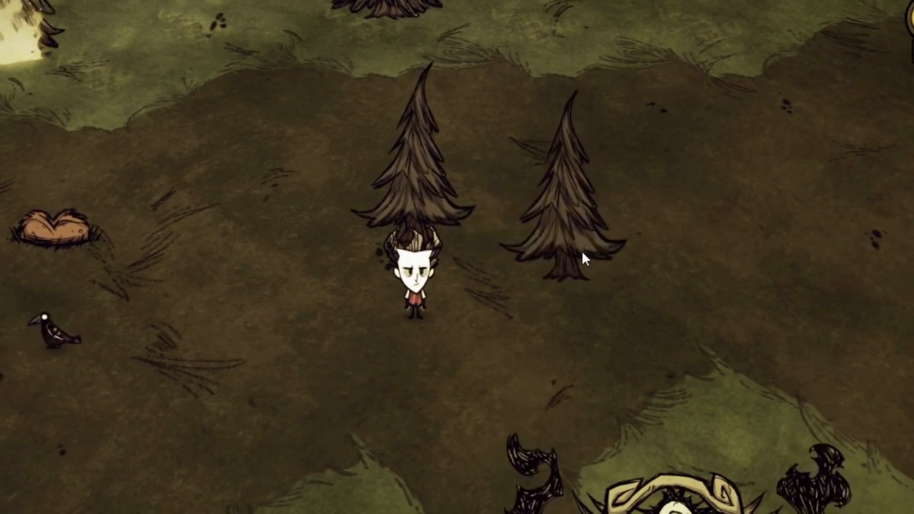
{"action": "type", "text": "c_giv"}
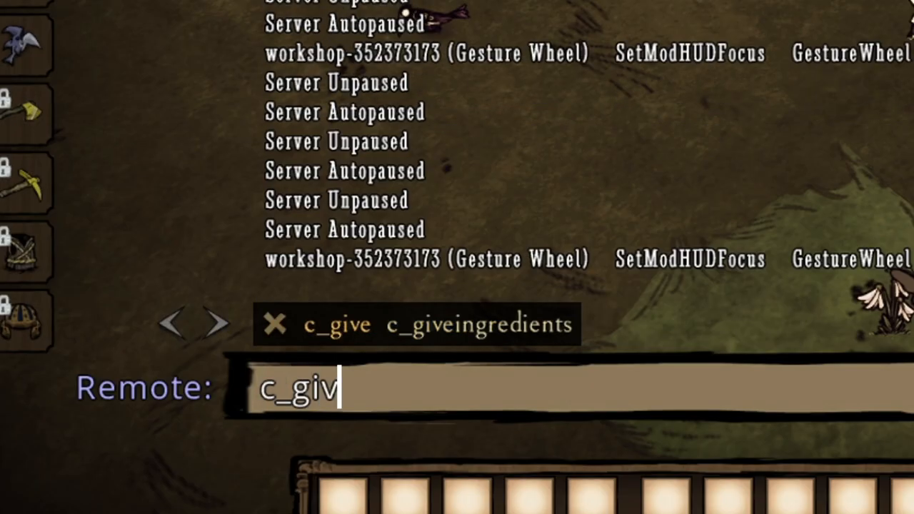
{"action": "type", "text": "e(\"h\")"}
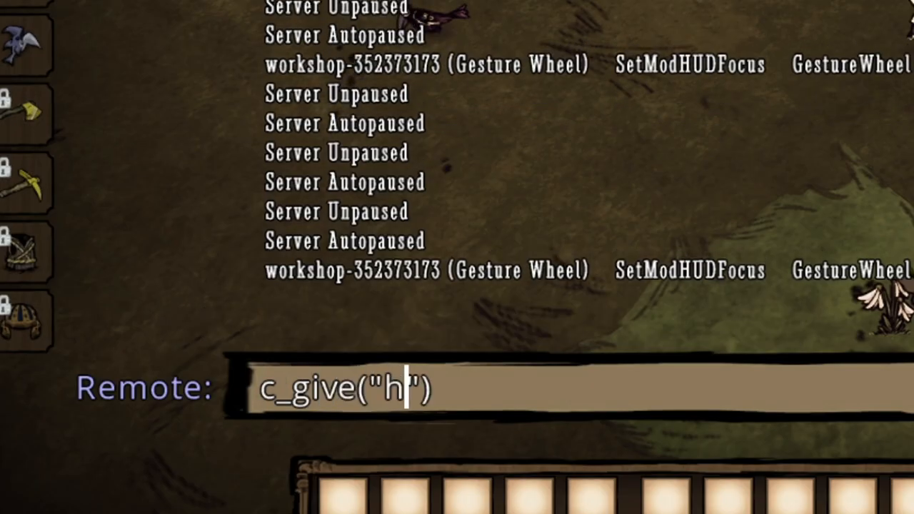
{"action": "key", "text": "enter"}
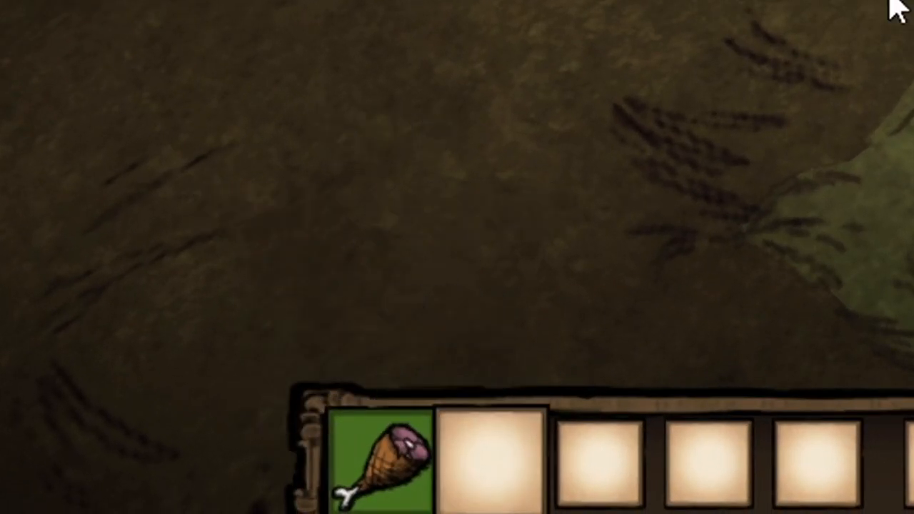
Enter c_reset and c_save commands in the in-game console.
{"action": "type", "text": "c_rese"}
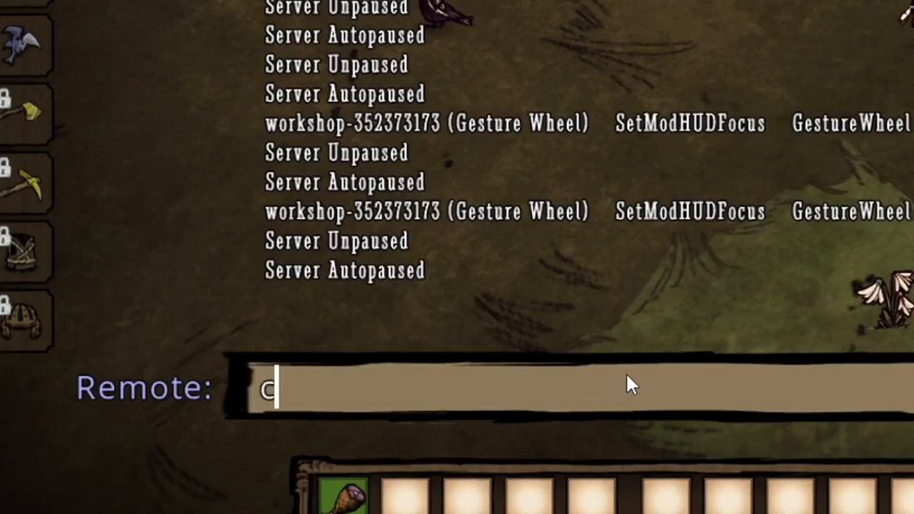
{"action": "type", "text": "_save"}
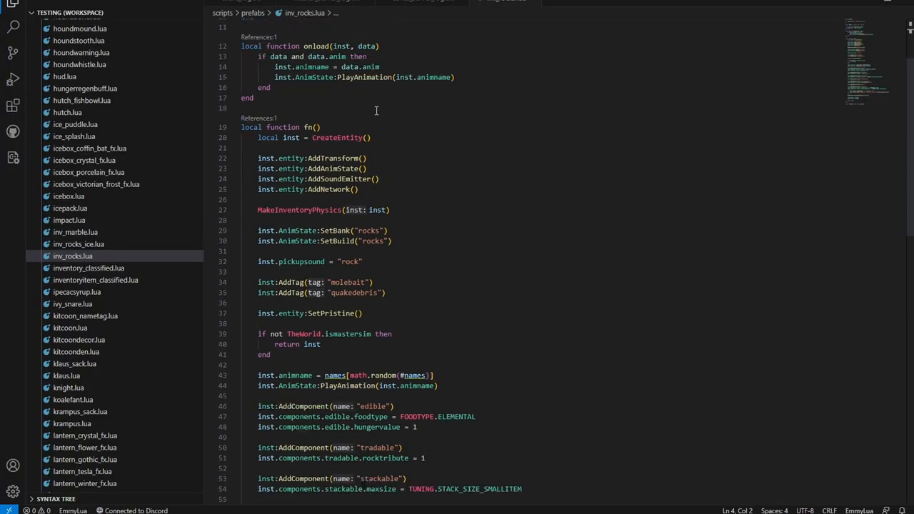
Switch to the browser and scroll the Klei Don't Starve Together Mods and Tools forum board.
{"action": "left_click", "coordinate": [12, 25]}
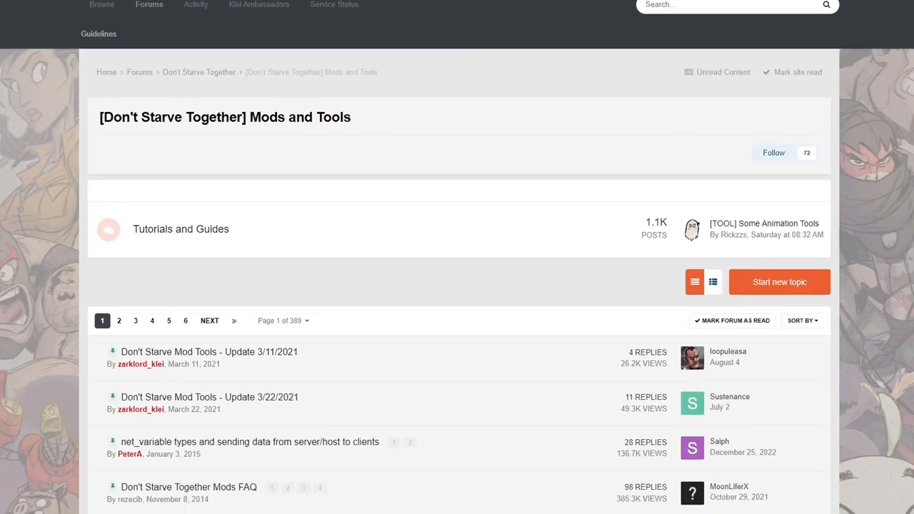
{"action": "scroll", "scroll_direction": "down", "scroll_amount": 3}
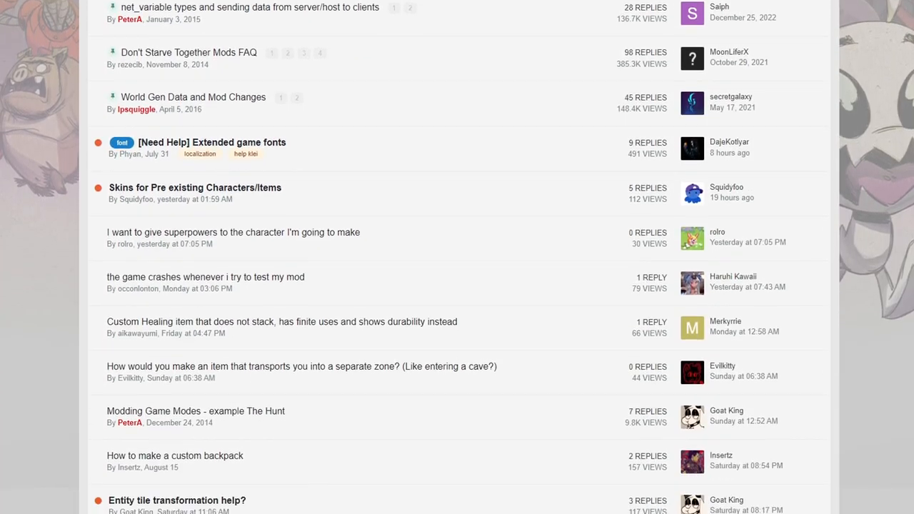
{"action": "scroll", "scroll_direction": "down", "scroll_amount": 3}
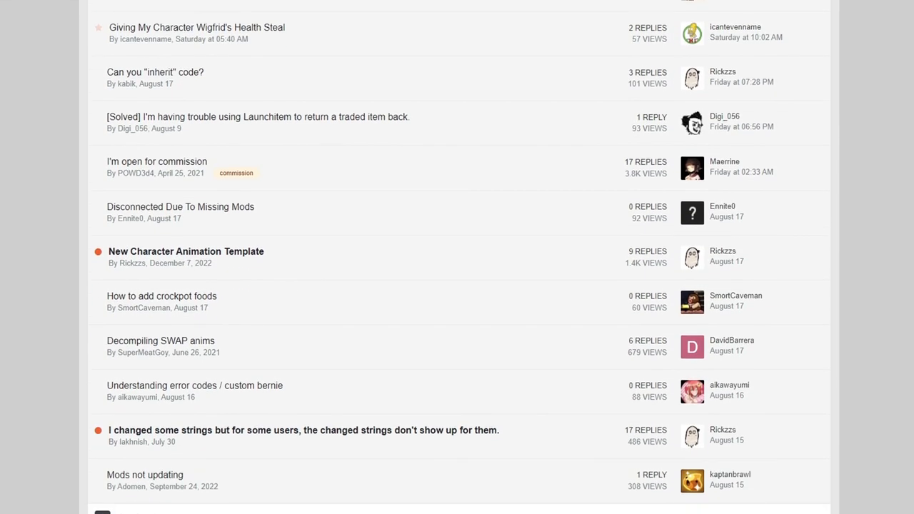